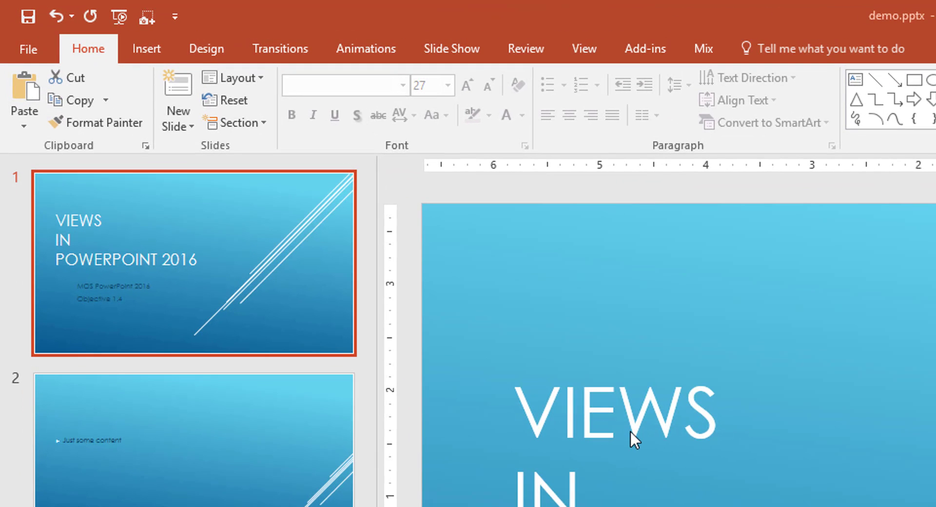
{"action": "mouse_move", "coordinate": [608, 179]}
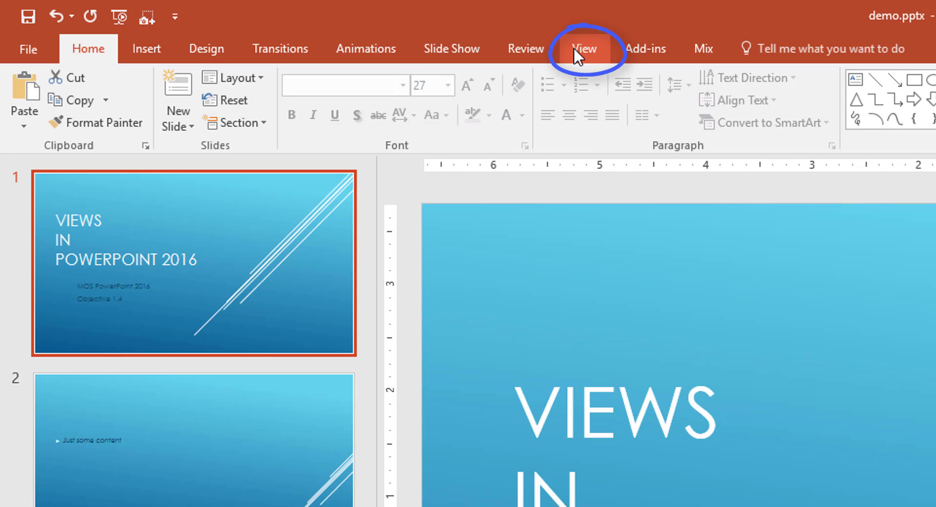
Open the View tab to reveal the presentation view options for demo.pptx.
{"action": "left_click", "coordinate": [584, 48]}
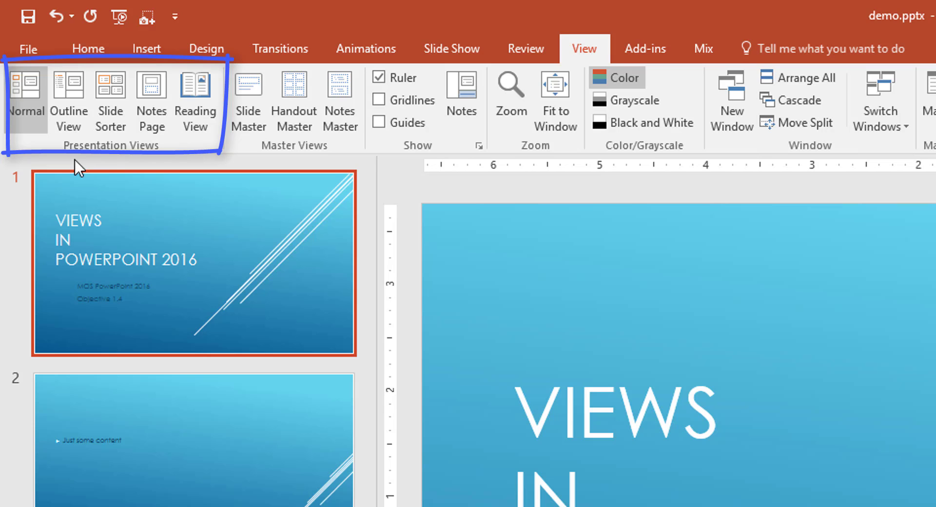
{"action": "mouse_move", "coordinate": [114, 159]}
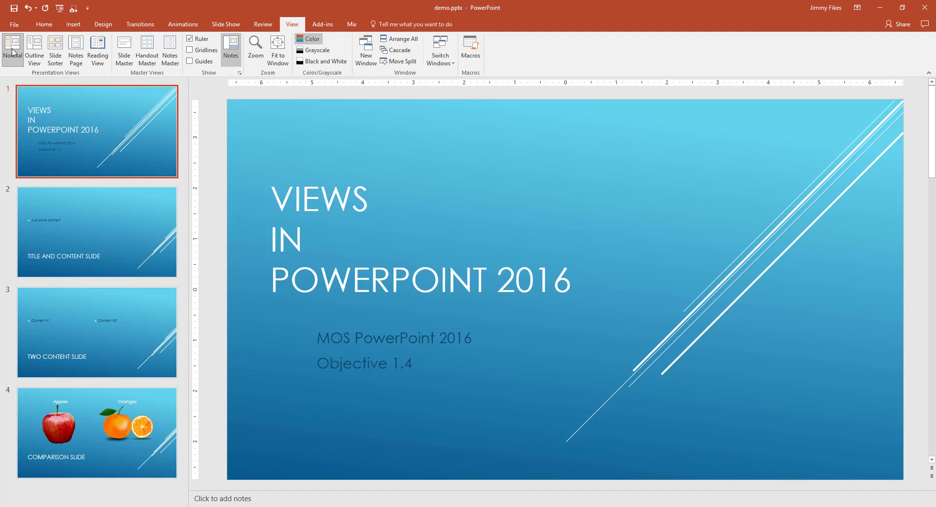
{"action": "mouse_move", "coordinate": [94, 303]}
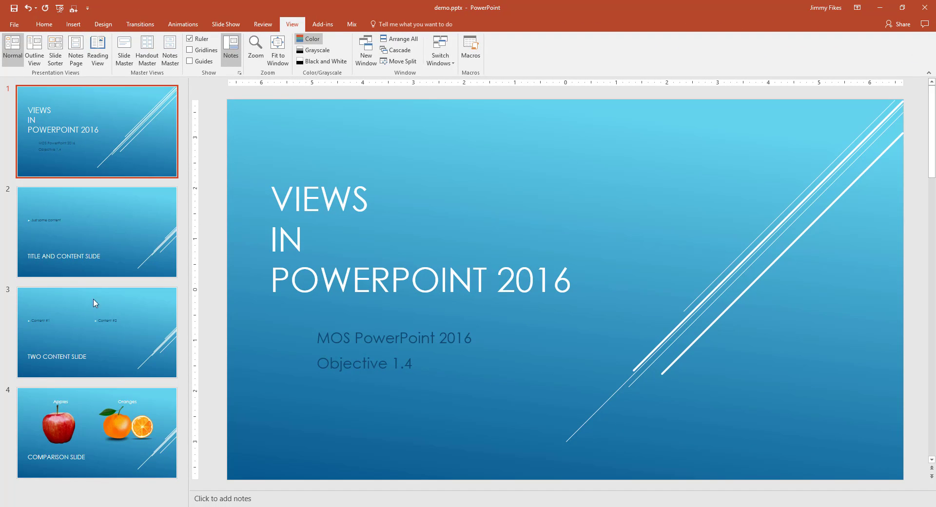
{"action": "mouse_move", "coordinate": [89, 148]}
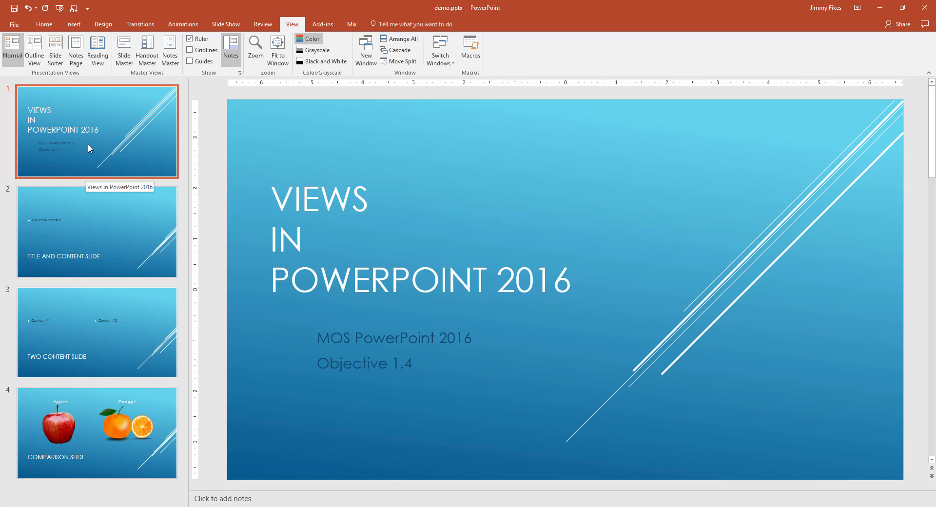
{"action": "mouse_move", "coordinate": [438, 149]}
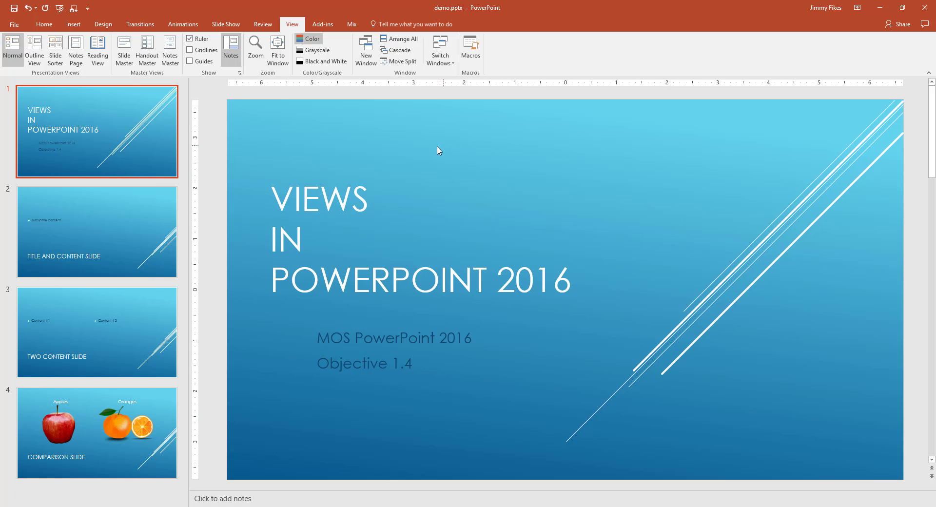
{"action": "mouse_move", "coordinate": [576, 319]}
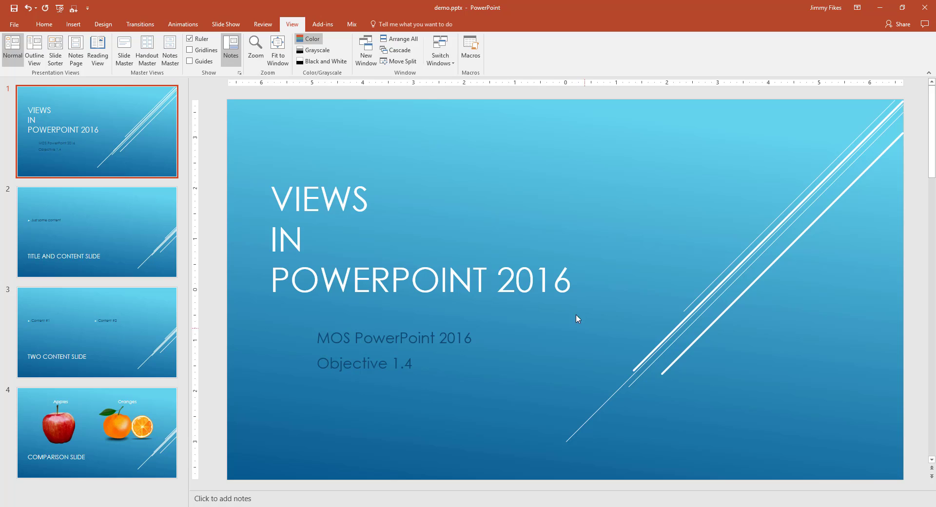
{"action": "mouse_move", "coordinate": [114, 183]}
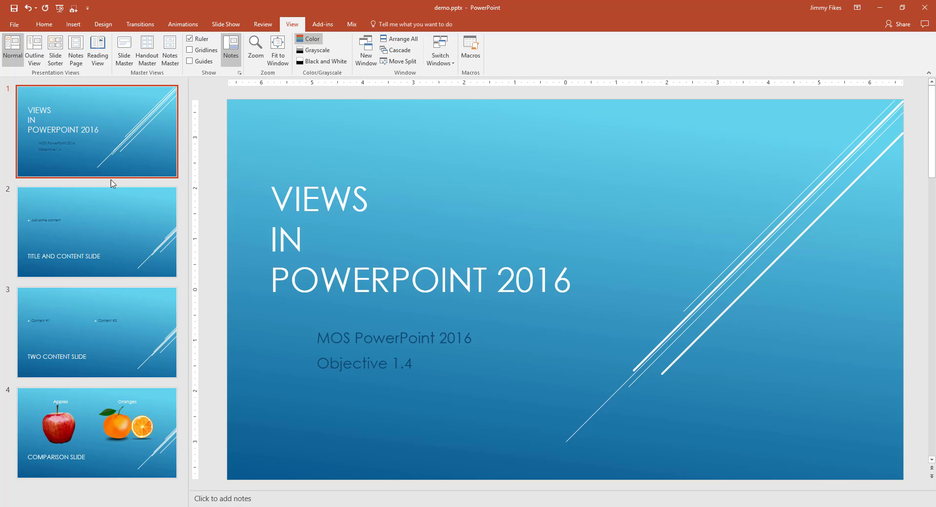
{"action": "mouse_move", "coordinate": [35, 75]}
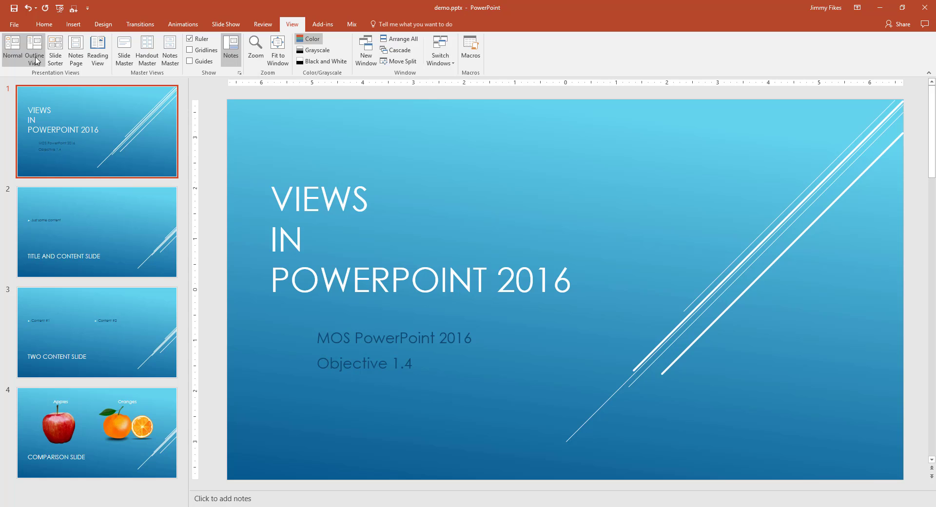
Switch demo.pptx to Outline View, listing every slide's title and text.
{"action": "left_click", "coordinate": [34, 50]}
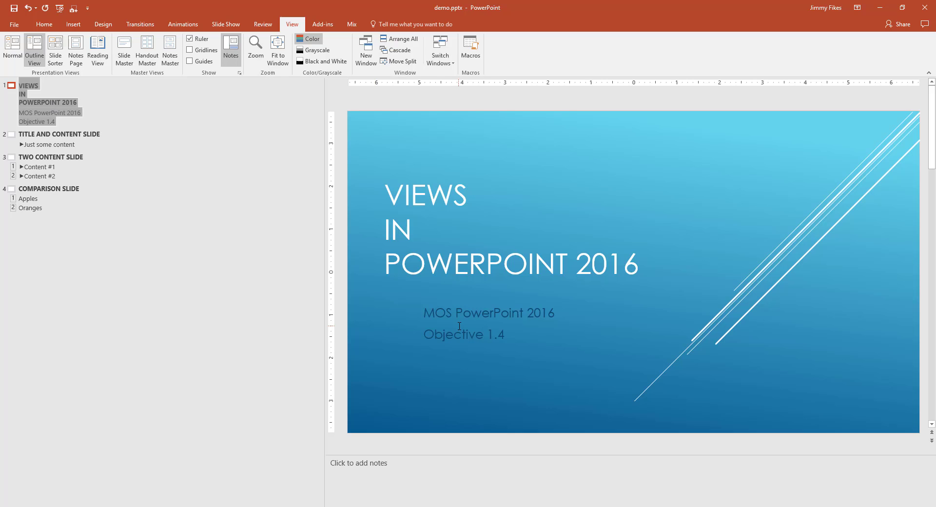
{"action": "mouse_move", "coordinate": [12, 253]}
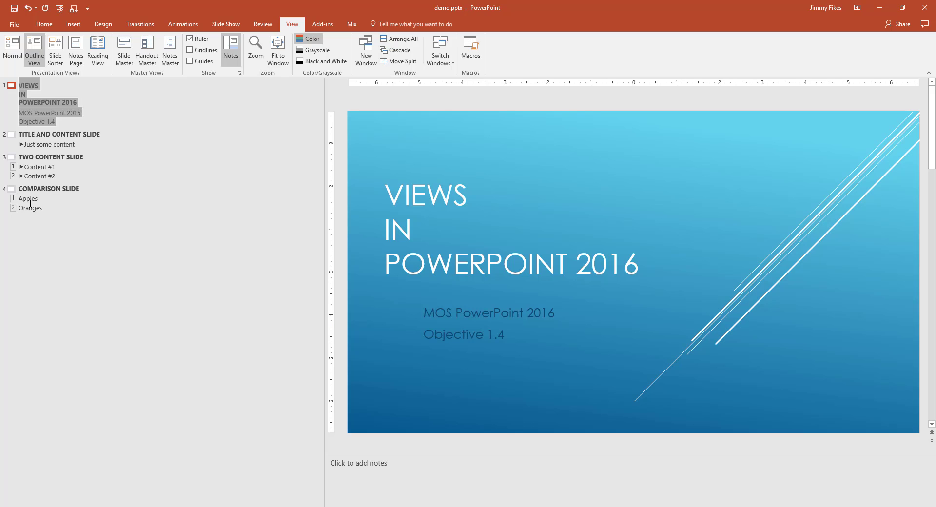
{"action": "mouse_move", "coordinate": [44, 224]}
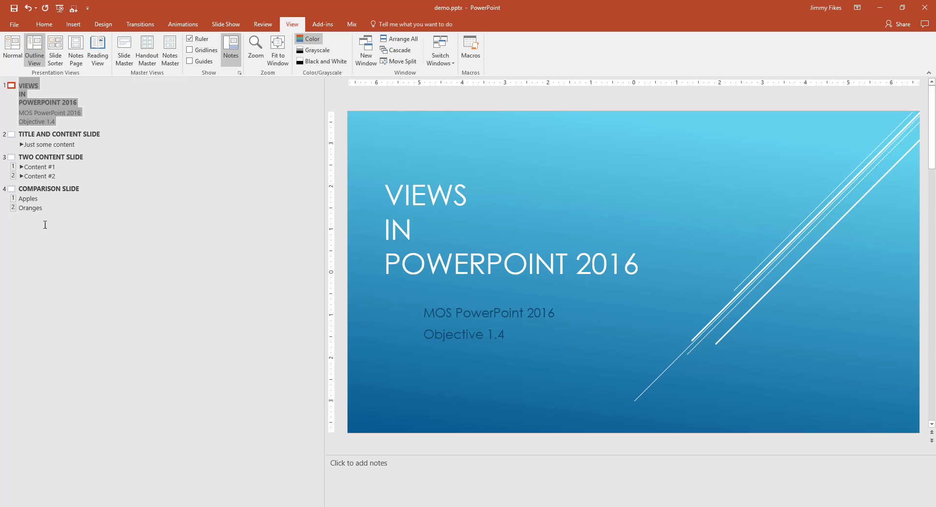
{"action": "mouse_move", "coordinate": [55, 47]}
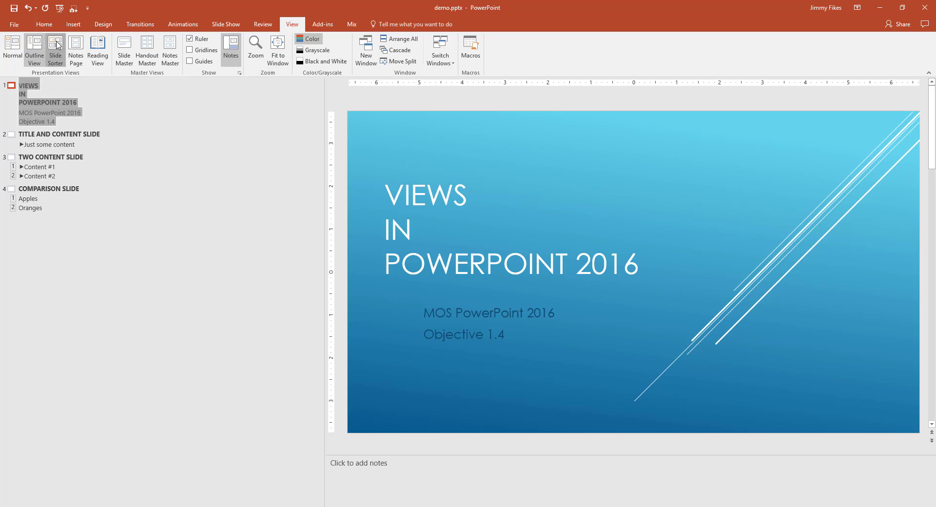
Go from Slide Sorter to Normal and back, ending with four slide thumbnails.
{"action": "left_click", "coordinate": [55, 50]}
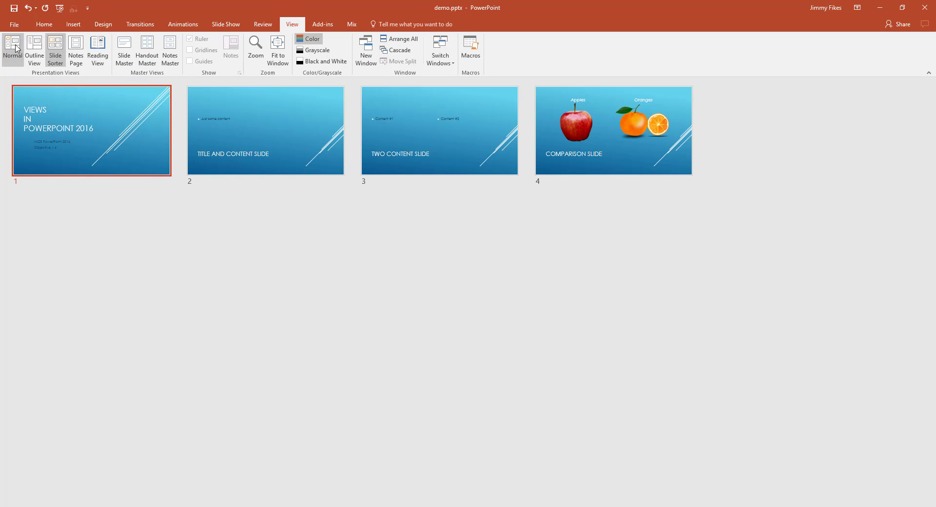
{"action": "left_click", "coordinate": [12, 47]}
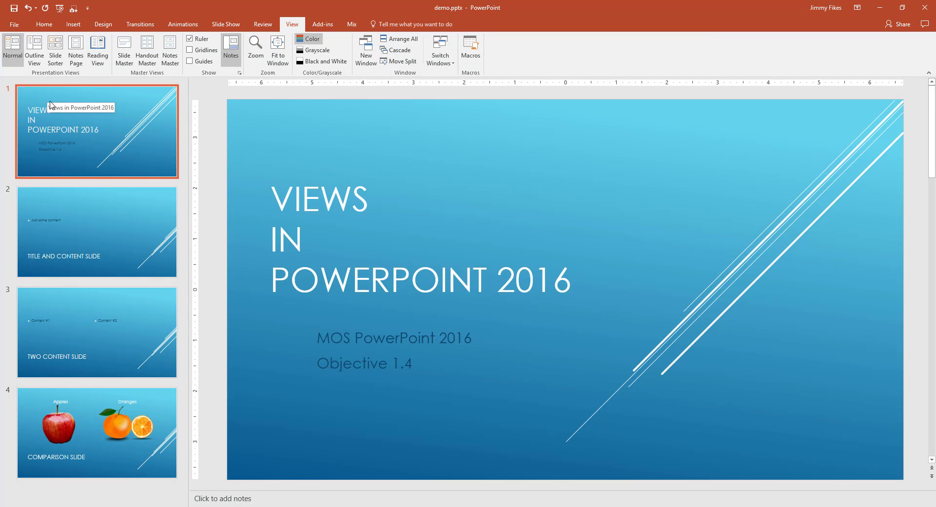
{"action": "mouse_move", "coordinate": [68, 273]}
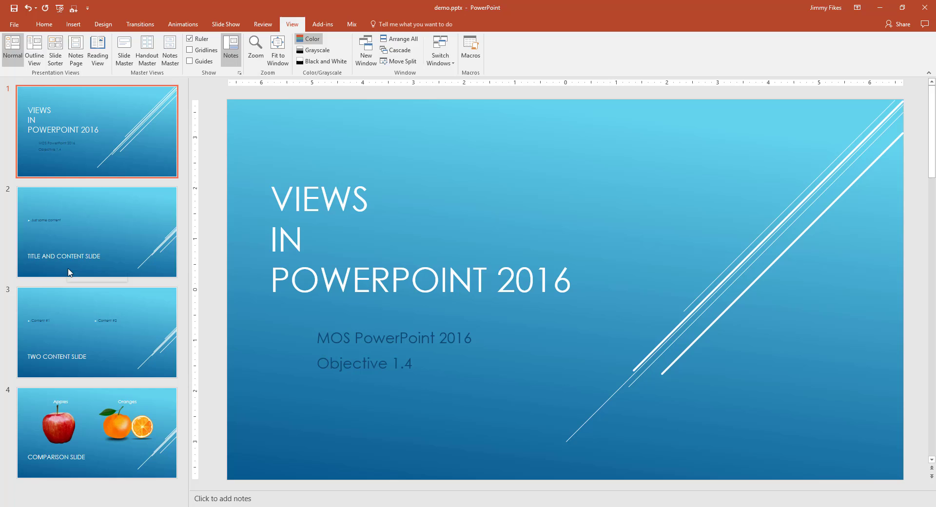
{"action": "mouse_move", "coordinate": [72, 414]}
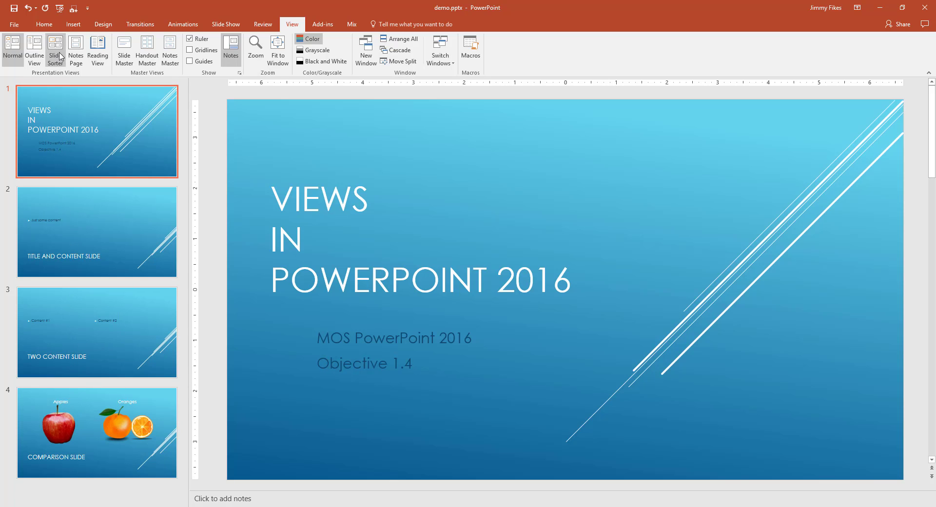
{"action": "left_click", "coordinate": [55, 49]}
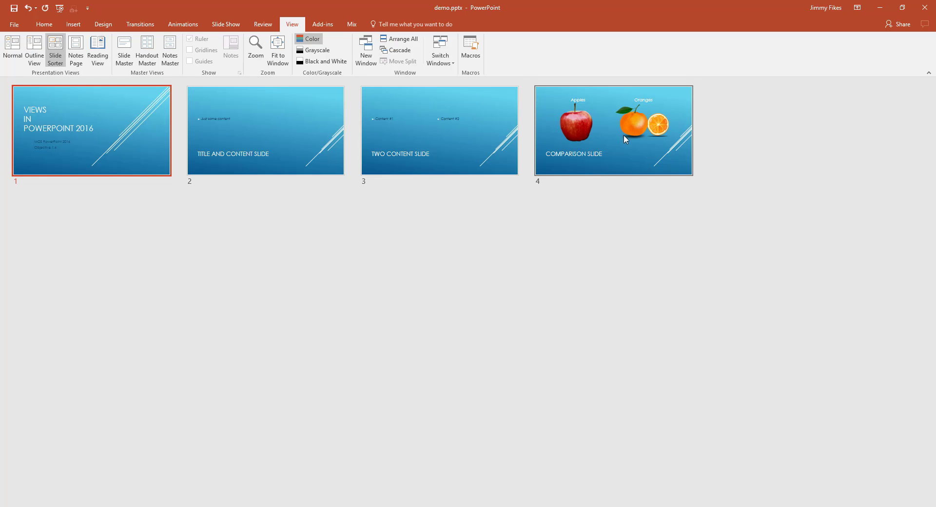
{"action": "mouse_move", "coordinate": [449, 162]}
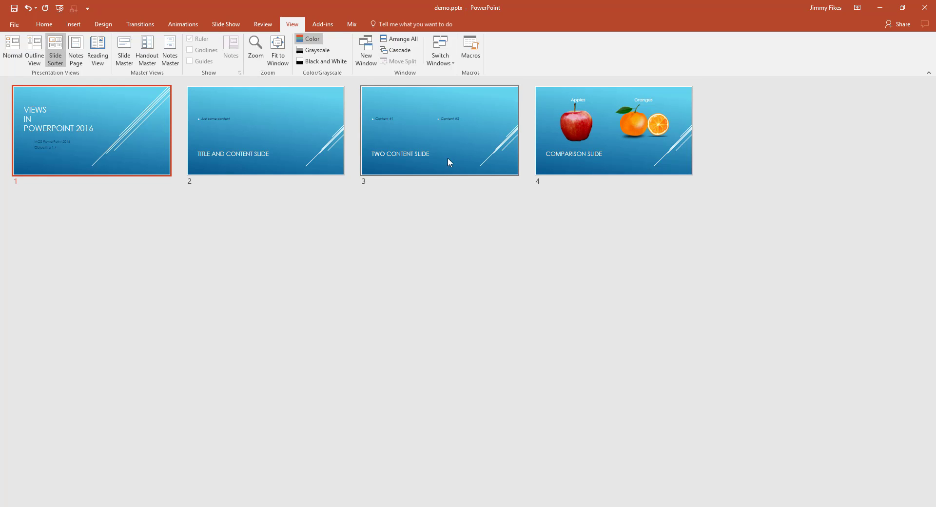
{"action": "mouse_move", "coordinate": [447, 153]}
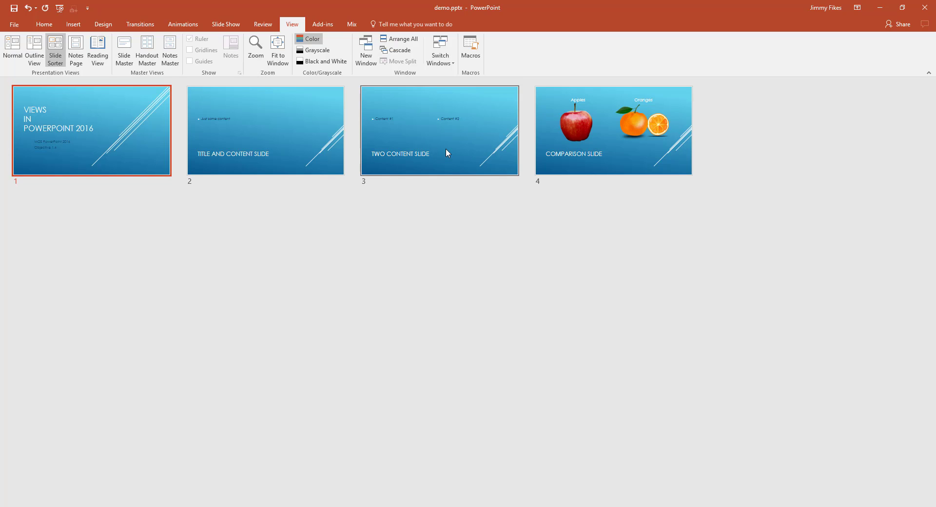
{"action": "mouse_move", "coordinate": [94, 146]}
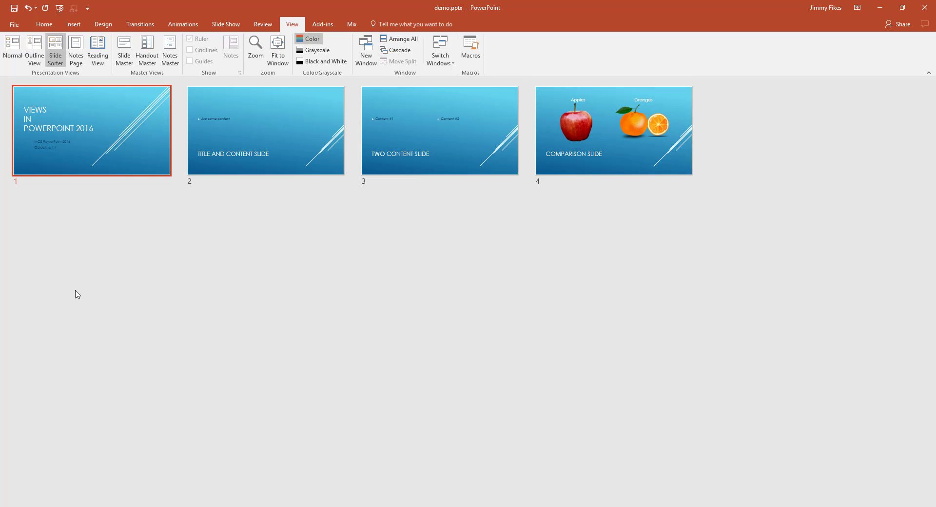
{"action": "mouse_move", "coordinate": [76, 49]}
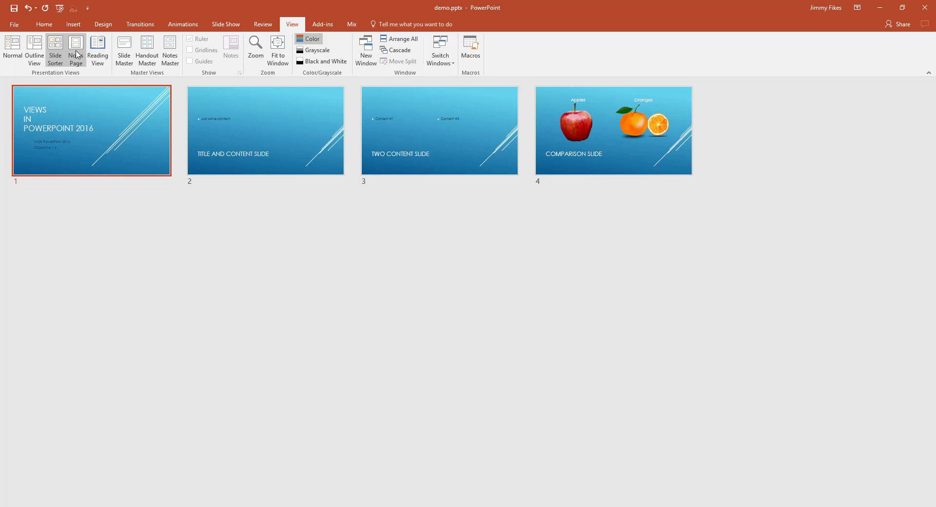
In Notes Page view, type 'gvanvfba;o dfna;odfbndobn' into slide 1's notes.
{"action": "left_click", "coordinate": [75, 49]}
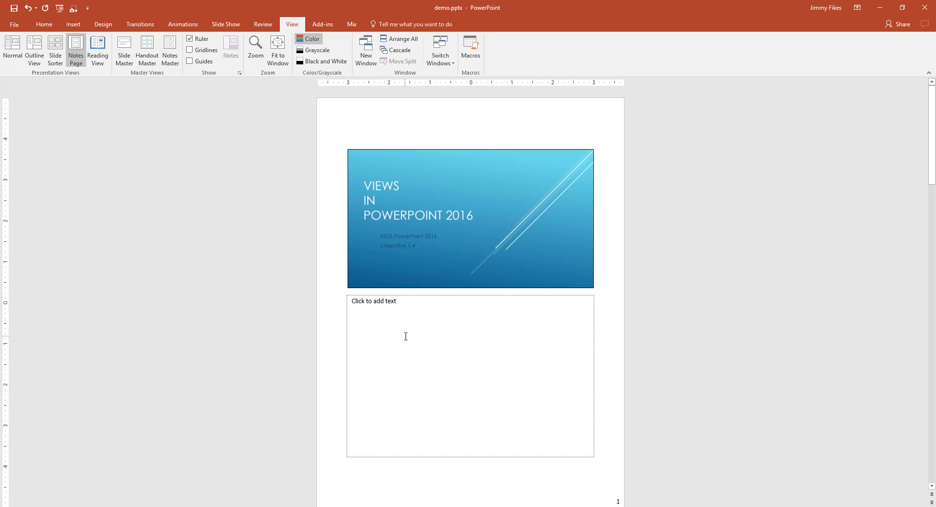
{"action": "left_click", "coordinate": [405, 337]}
{"action": "type", "text": "Laskdfaposrvn aroiagr o"}
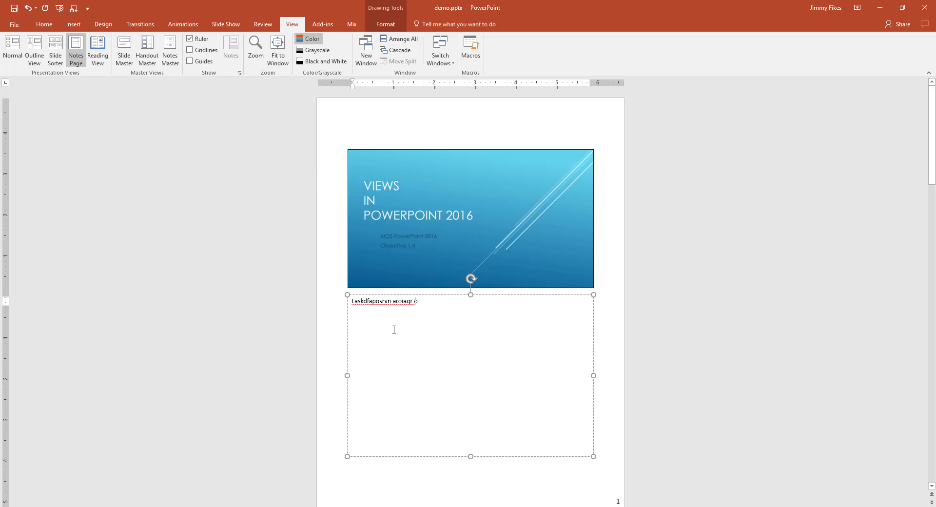
{"action": "type", "text": "gvanvfba;o dfna;odfbndobn"}
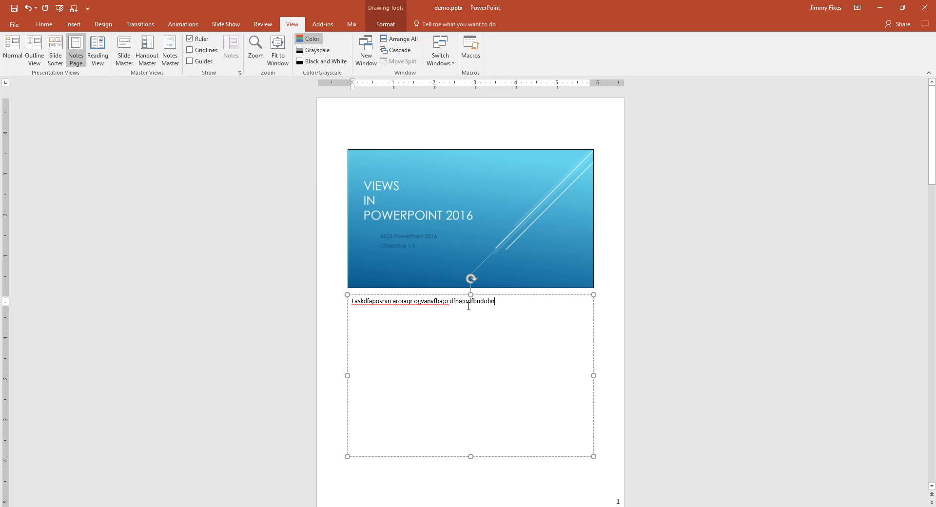
{"action": "mouse_move", "coordinate": [468, 380]}
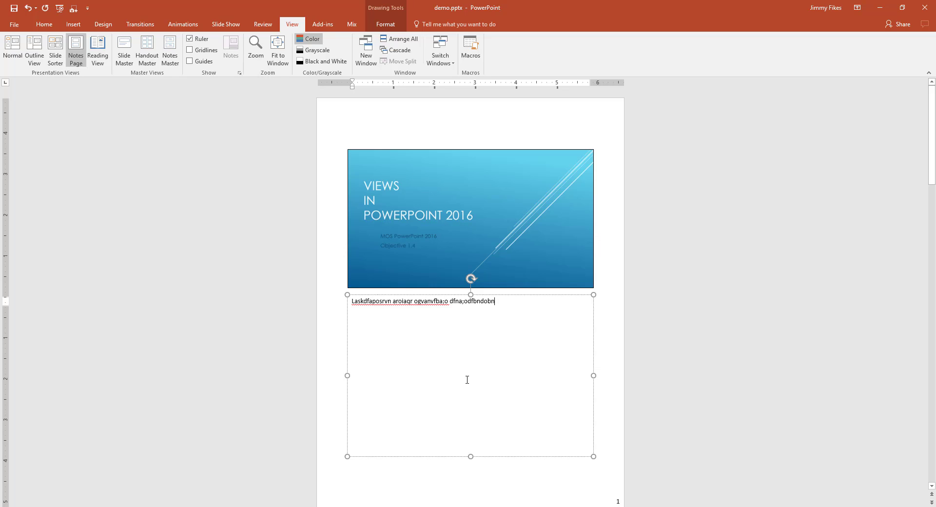
{"action": "mouse_move", "coordinate": [285, 157]}
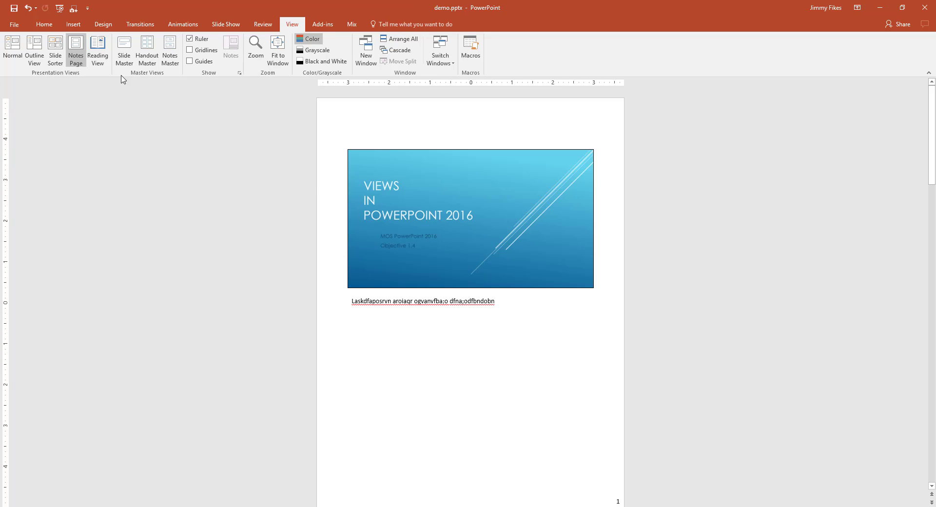
{"action": "mouse_move", "coordinate": [98, 50]}
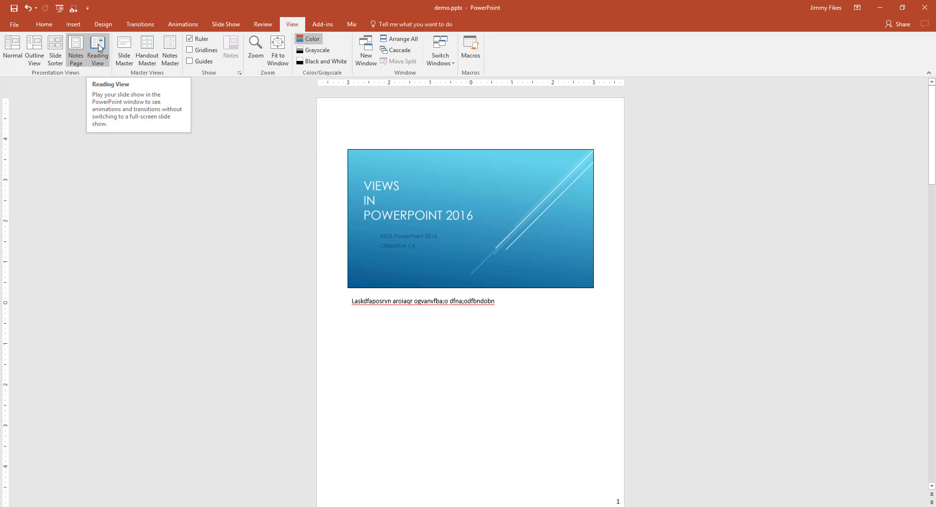
Page through the deck in Reading View to the Comparison slide, then return to Normal.
{"action": "left_click", "coordinate": [98, 49]}
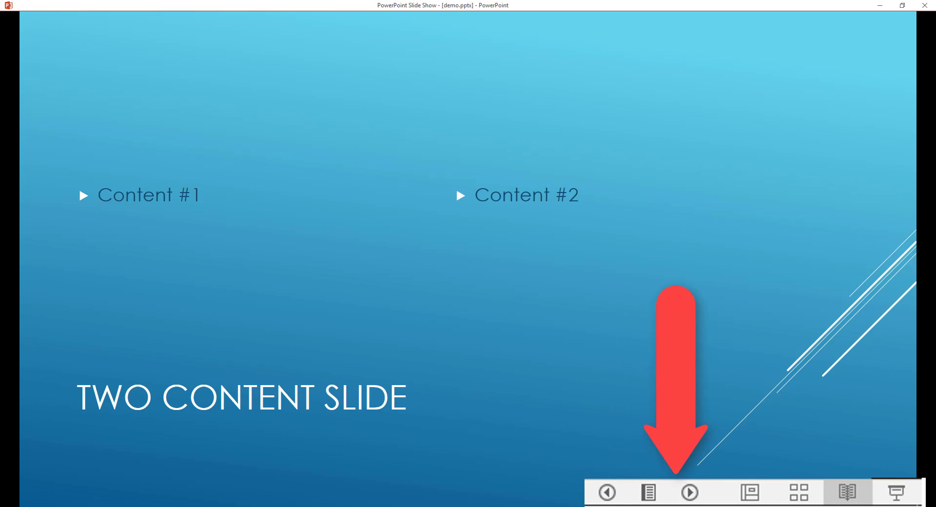
{"action": "left_click", "coordinate": [689, 492]}
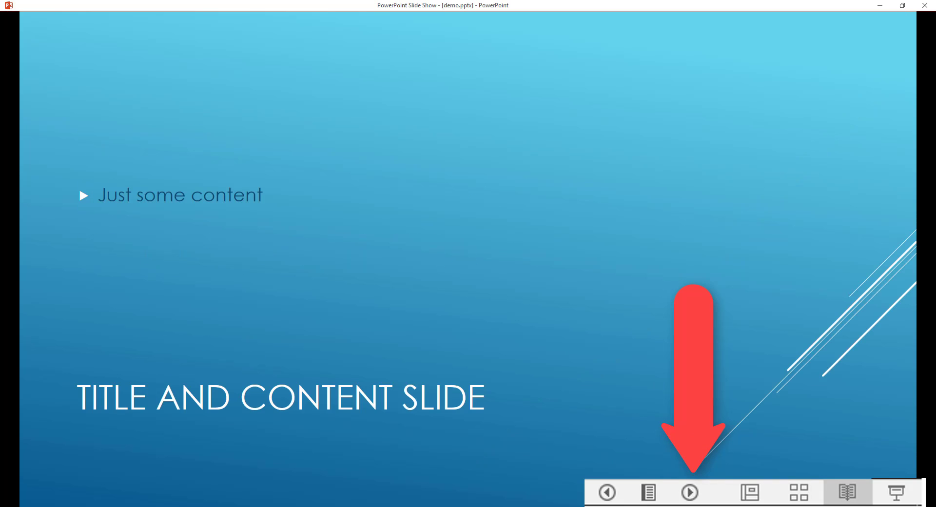
{"action": "left_click", "coordinate": [689, 492]}
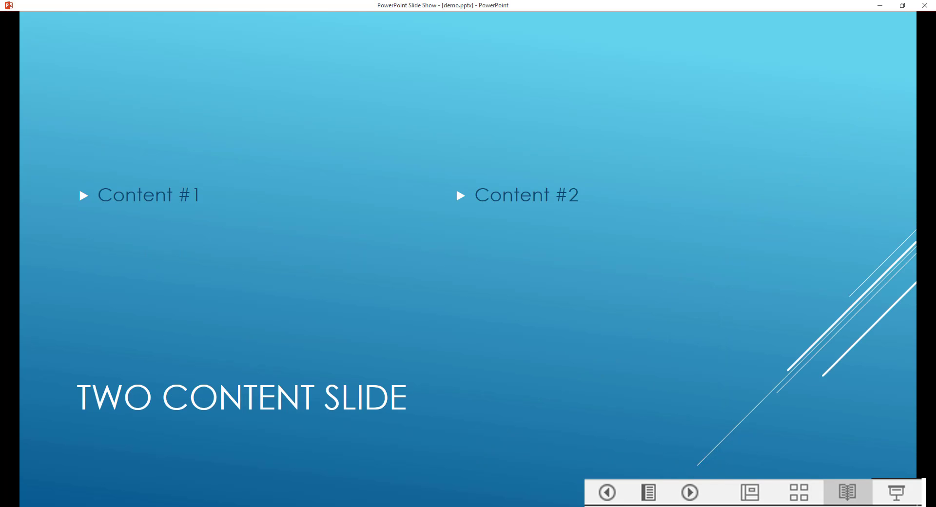
{"action": "left_click", "coordinate": [689, 492]}
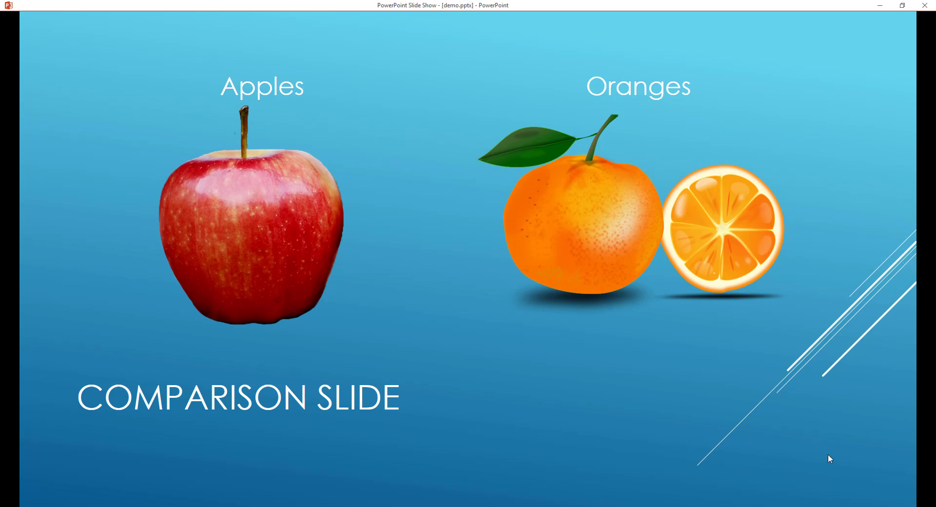
{"action": "mouse_move", "coordinate": [360, 164]}
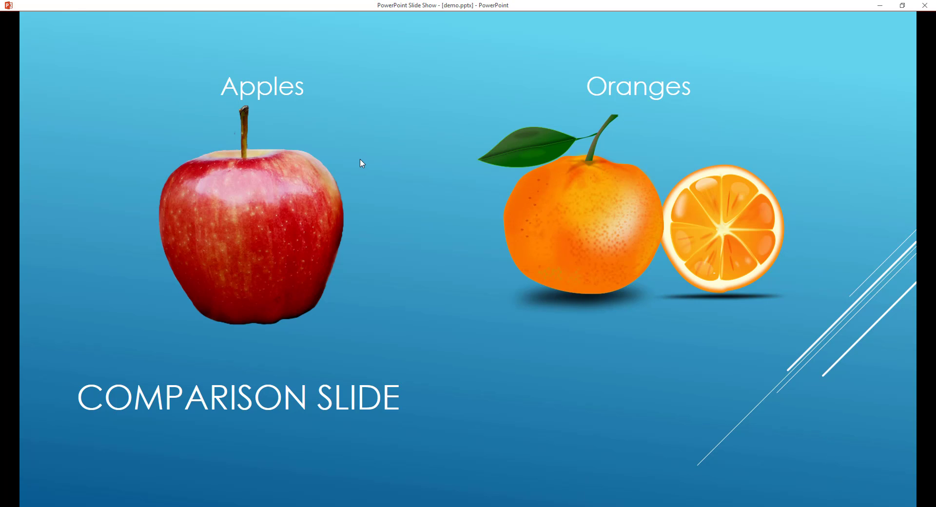
{"action": "mouse_move", "coordinate": [349, 29]}
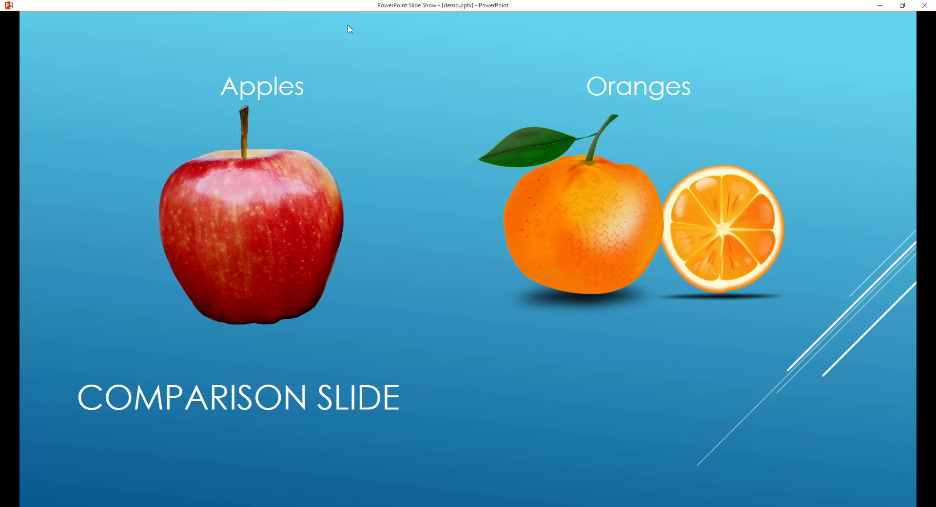
{"action": "mouse_move", "coordinate": [703, 79]}
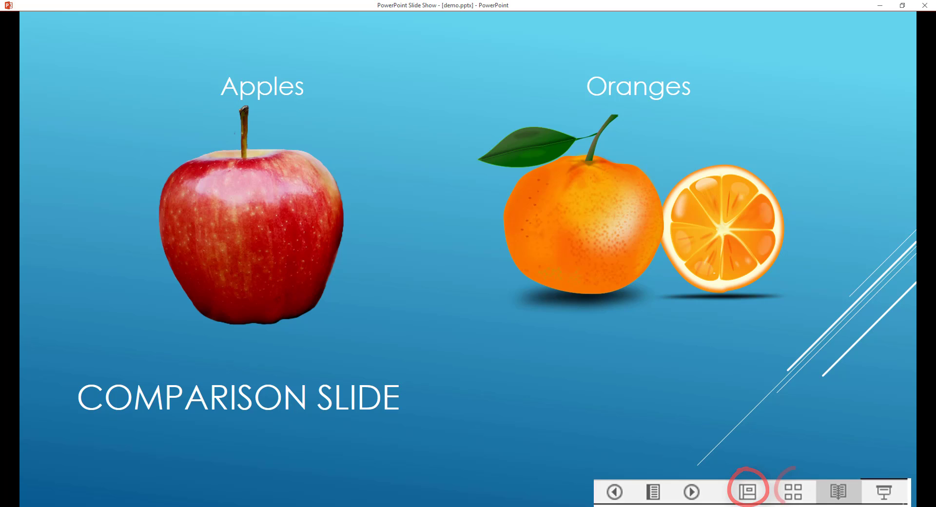
{"action": "left_click", "coordinate": [792, 490]}
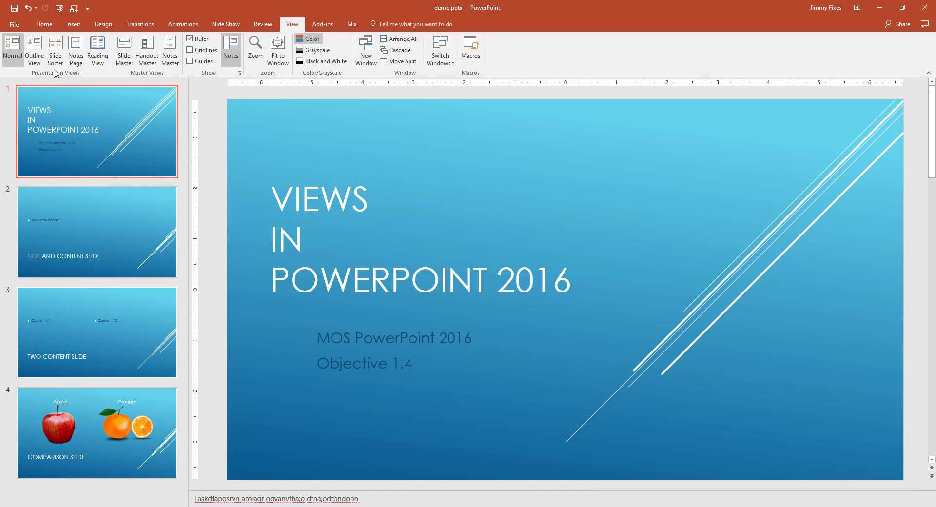
Cycle through Slide Sorter, Normal, Outline and Notes Page views, ending in Normal view.
{"action": "left_click", "coordinate": [55, 50]}
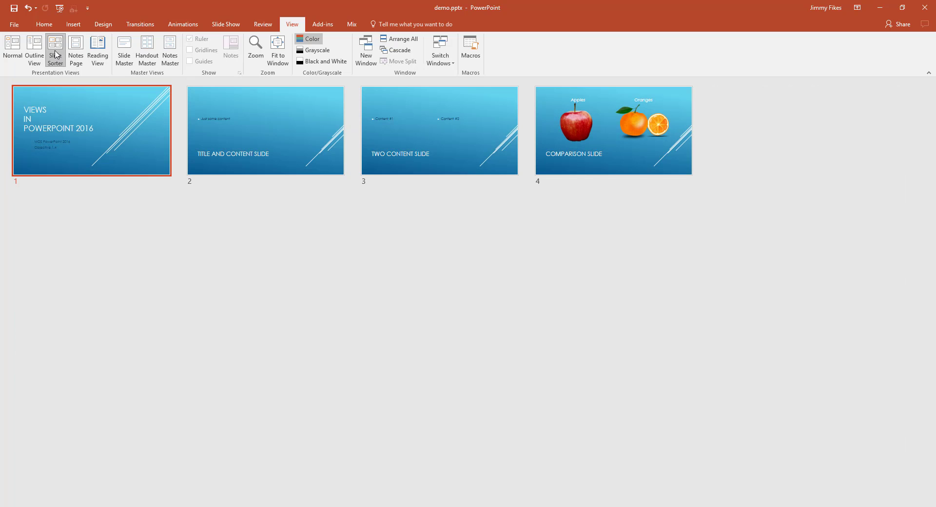
{"action": "left_click", "coordinate": [11, 50]}
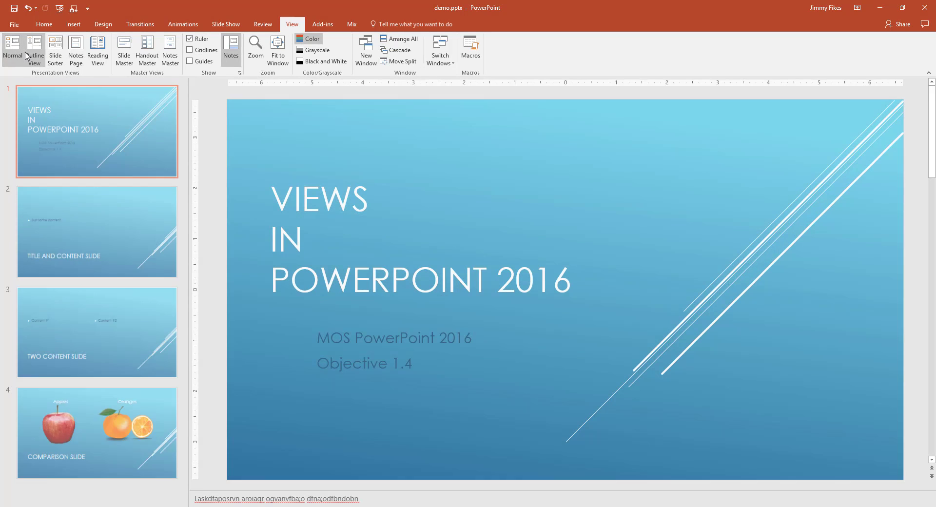
{"action": "left_click", "coordinate": [34, 50]}
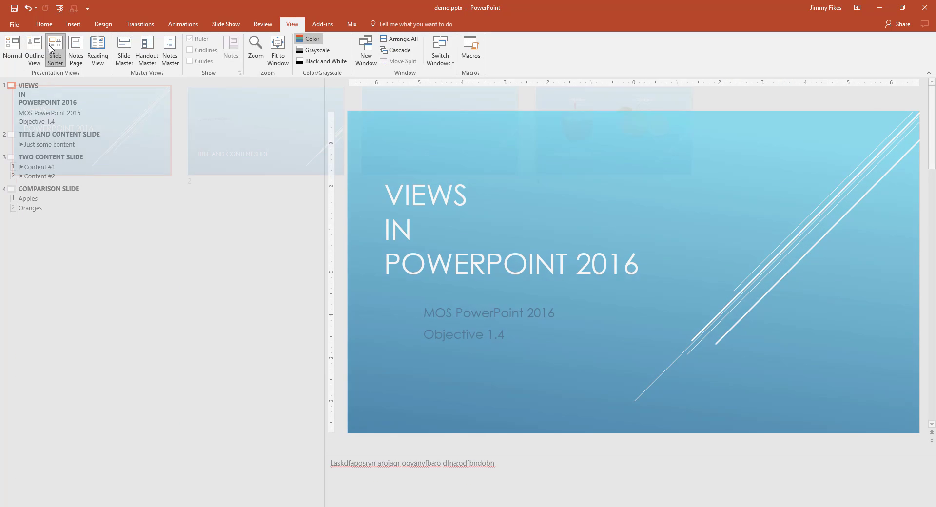
{"action": "left_click", "coordinate": [76, 49]}
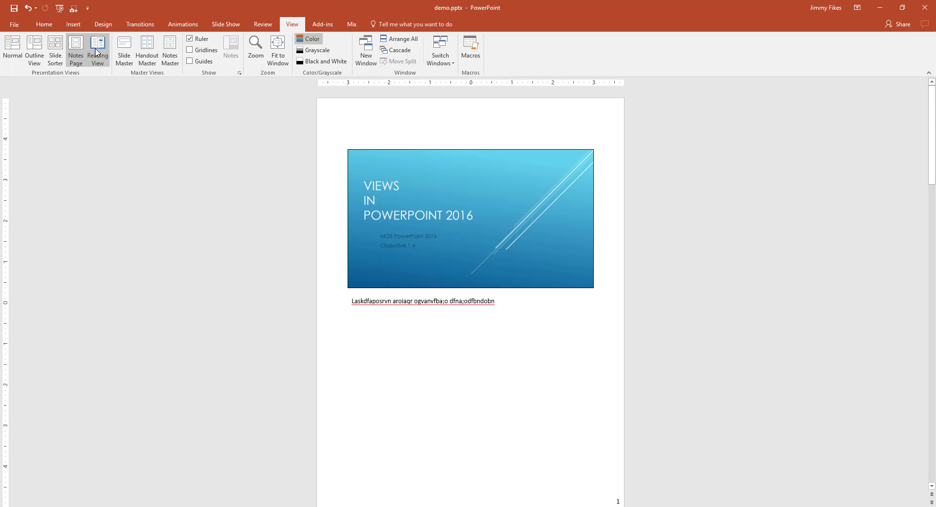
{"action": "mouse_move", "coordinate": [98, 51]}
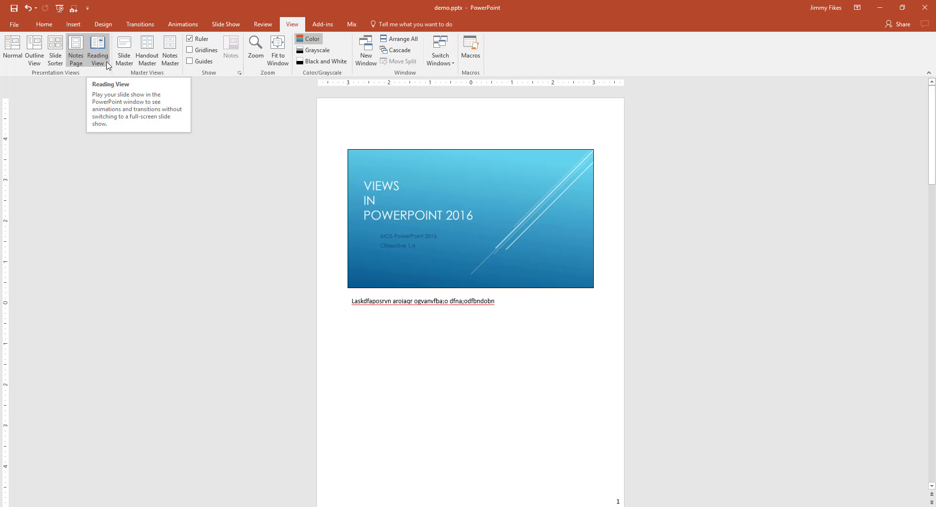
{"action": "left_click", "coordinate": [12, 51]}
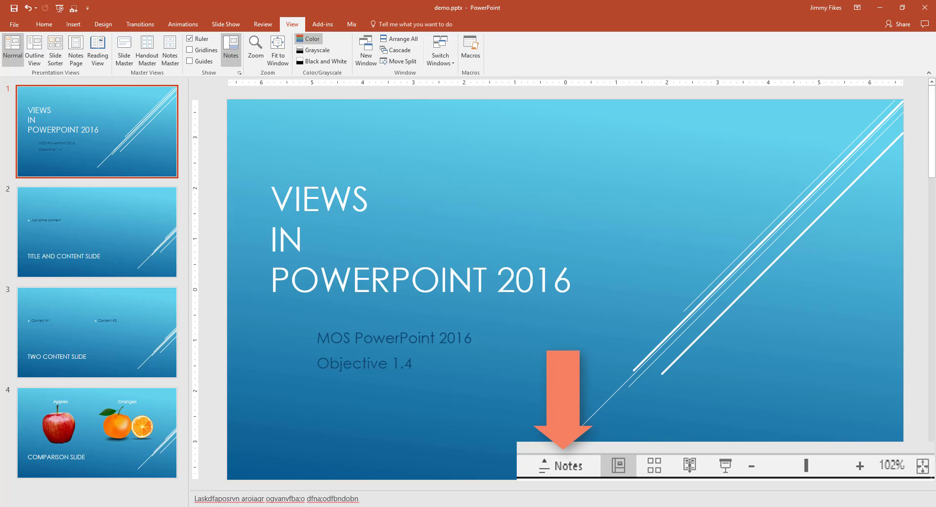
Show the speaker notes pane beneath the title slide using the status bar Notes button.
{"action": "left_click", "coordinate": [559, 466]}
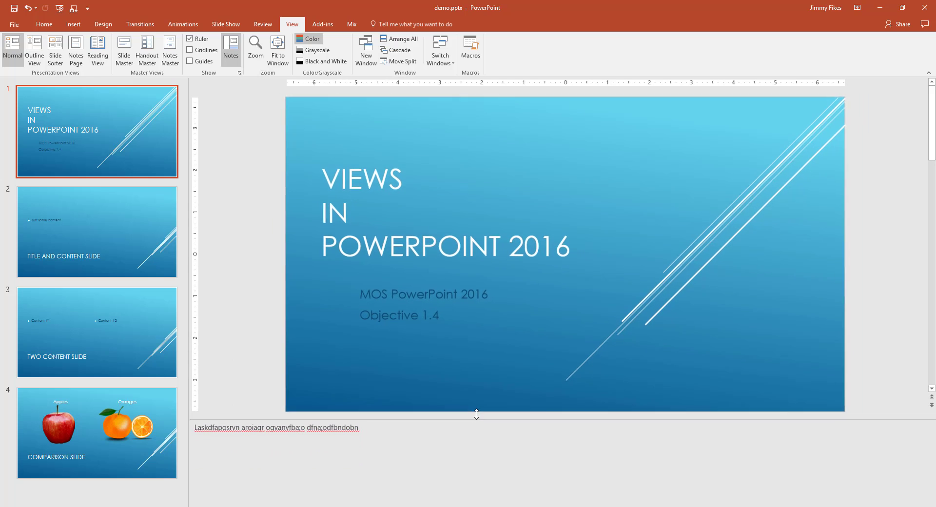
Enlarge the notes pane and append 'asdf asdgfafdb adfbg adg…' to the title slide's note.
{"action": "left_click_drag", "start_coordinate": [476, 415], "coordinate": [482, 341]}
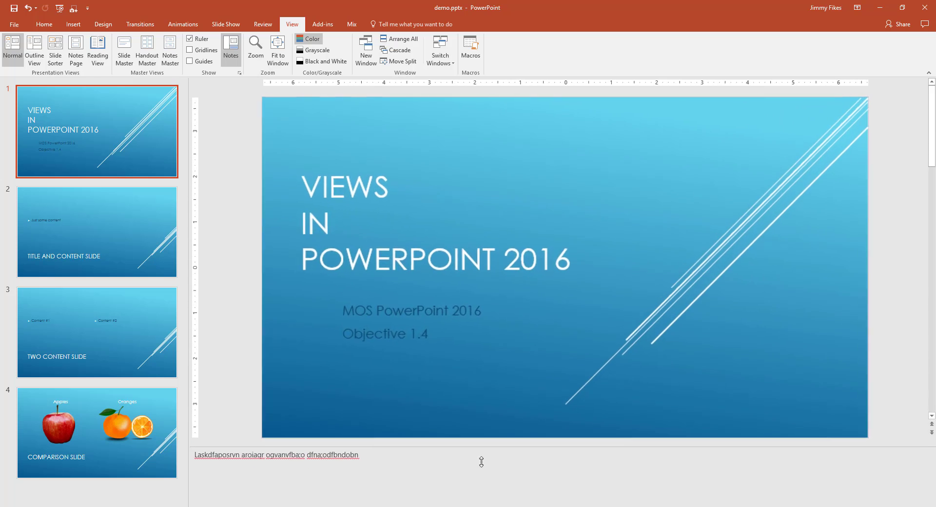
{"action": "left_click", "coordinate": [358, 469]}
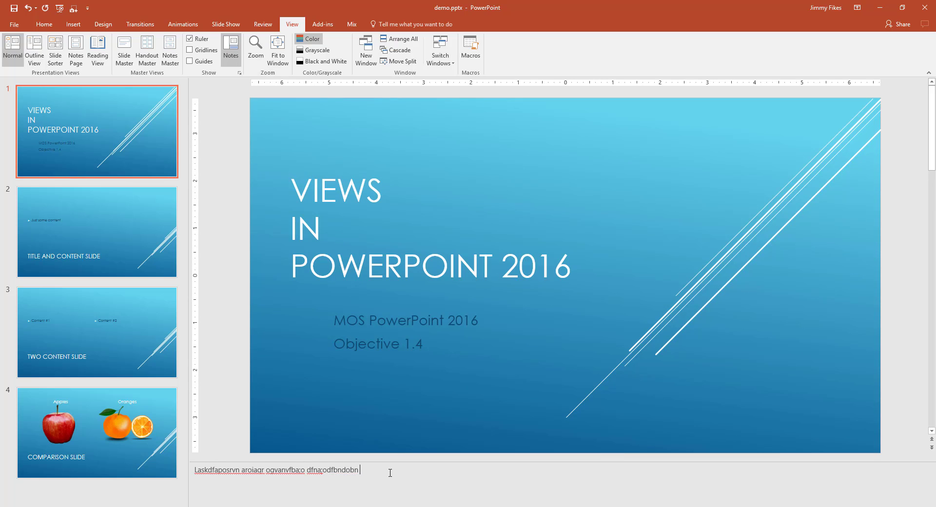
{"action": "type", "text": "asdf asdgfafdb adfbg adg basdgbsadgb"}
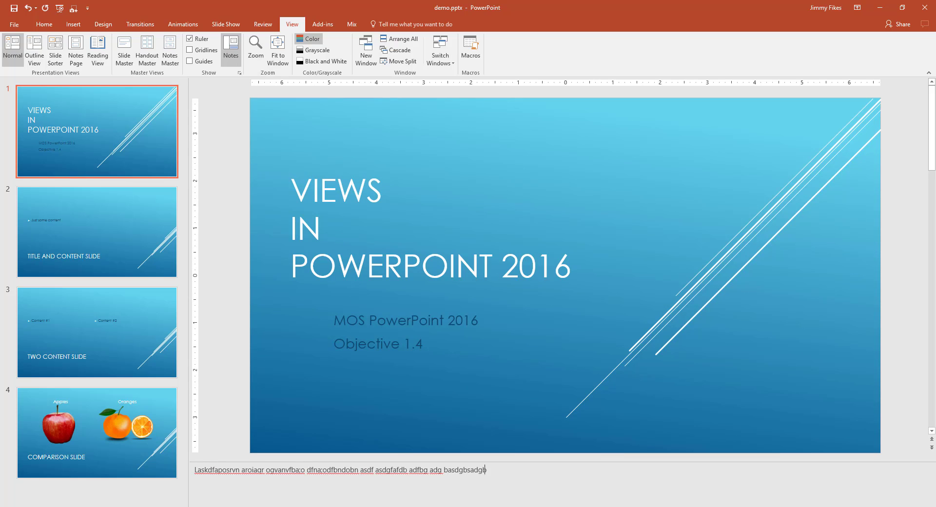
{"action": "type", "text": "sgnbsfgnsfghnsfnsfhnfhnsh"}
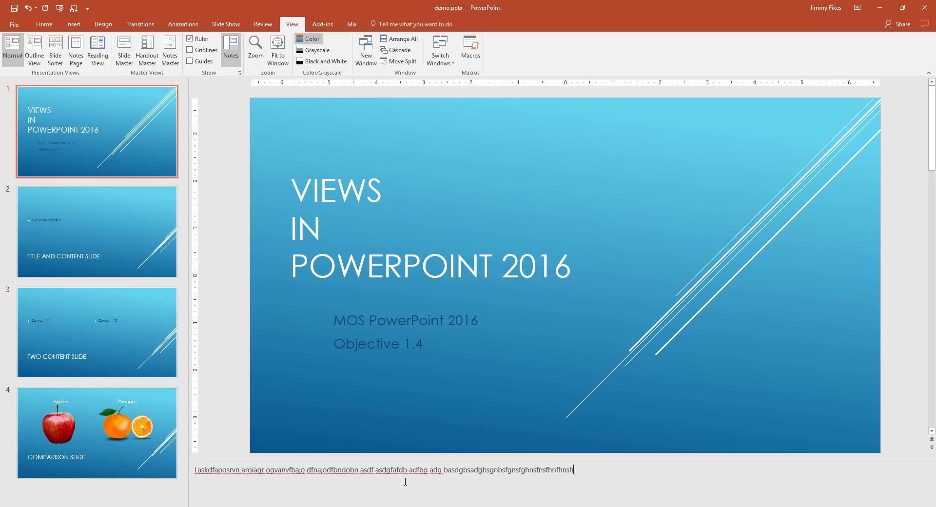
{"action": "type", "text": "n"}
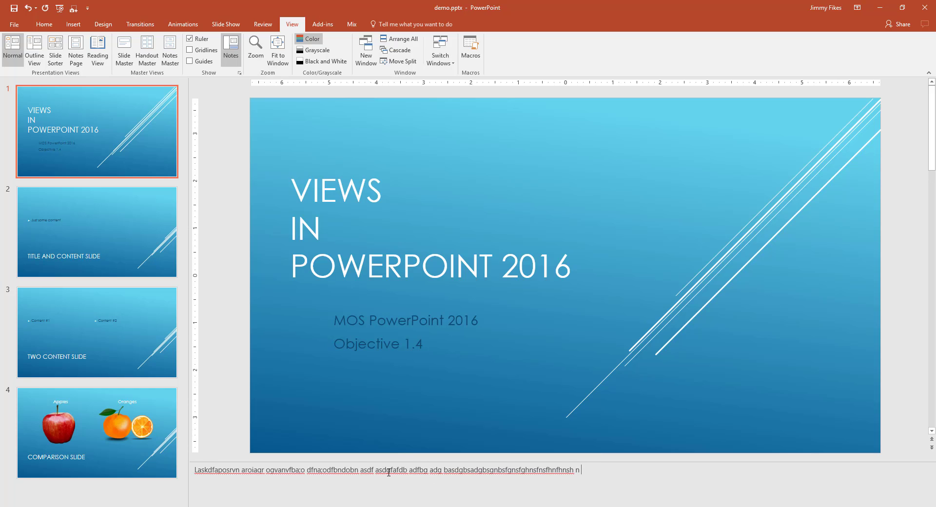
{"action": "mouse_move", "coordinate": [414, 317]}
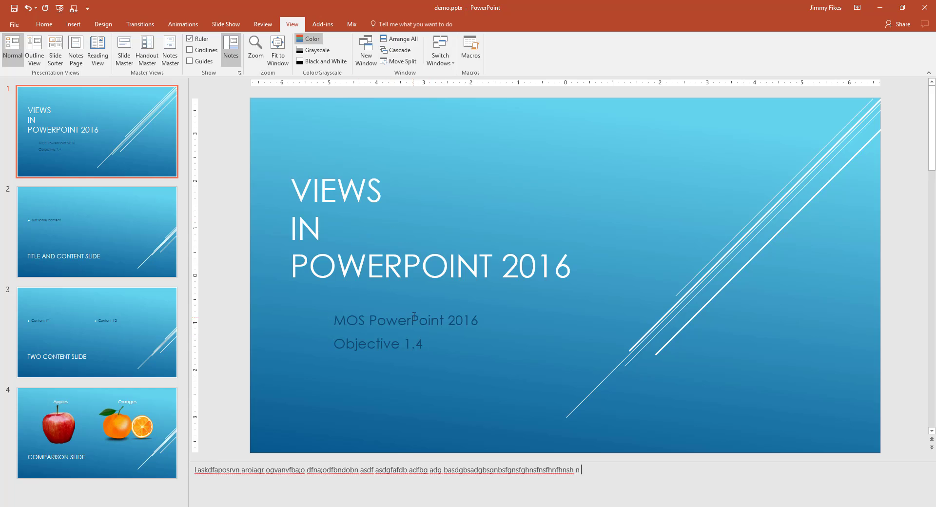